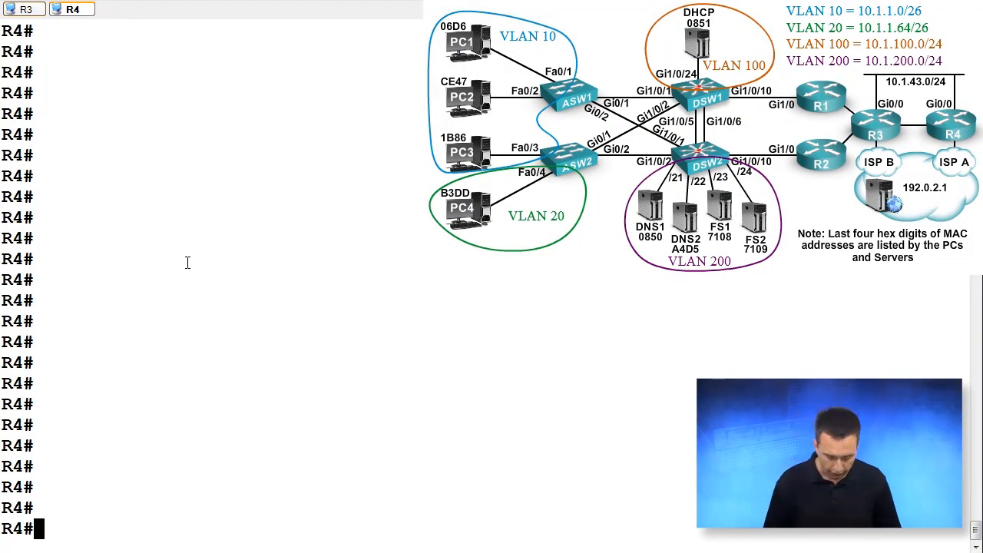
On R4, enter global config and list the interface brief showing Gi2/0 up at 10.1.34.4.
type("config t")
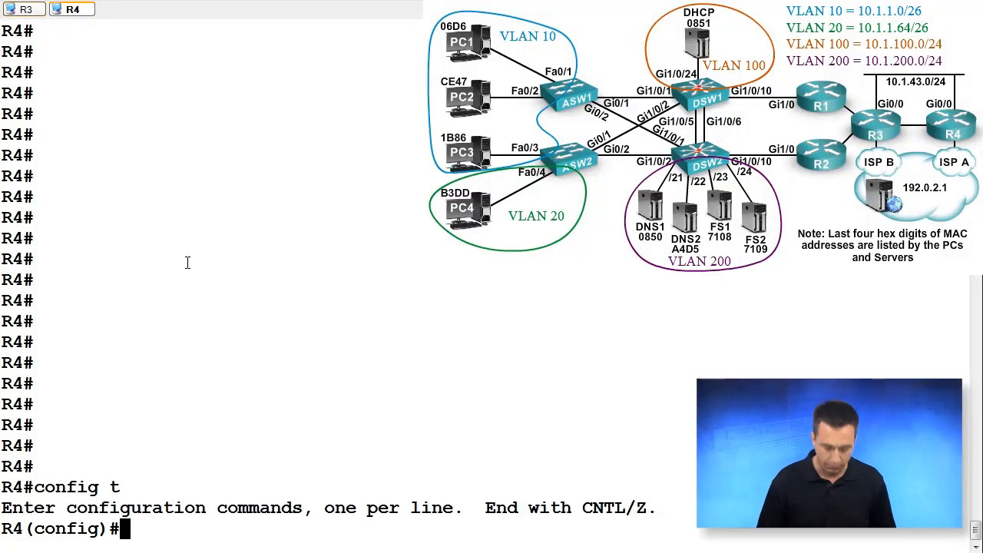
type("do sho ip")
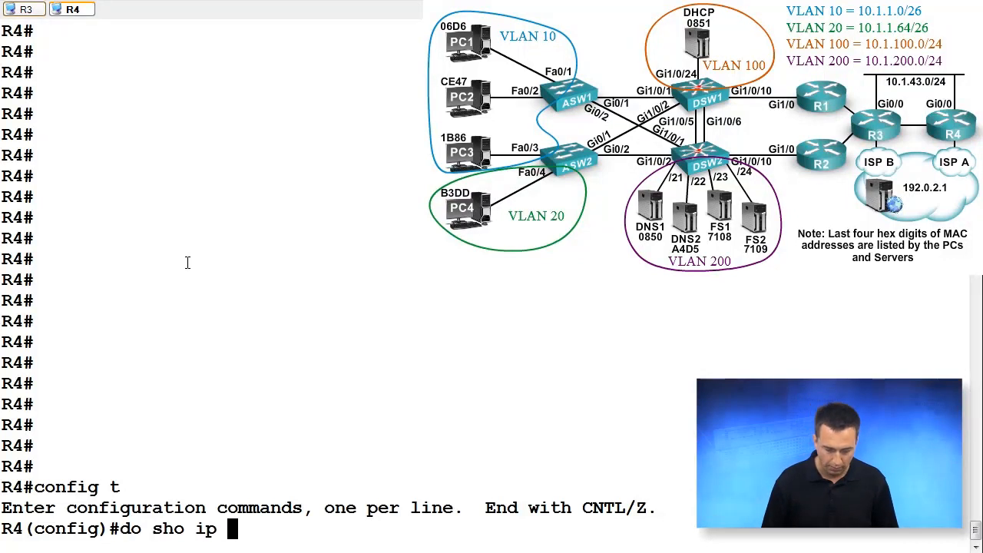
type("it")
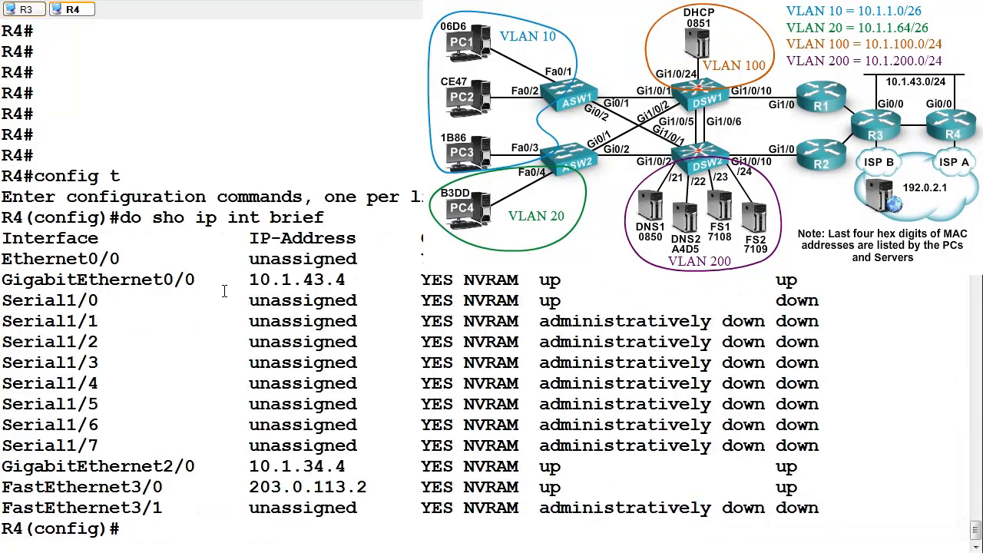
double_click(298, 465)
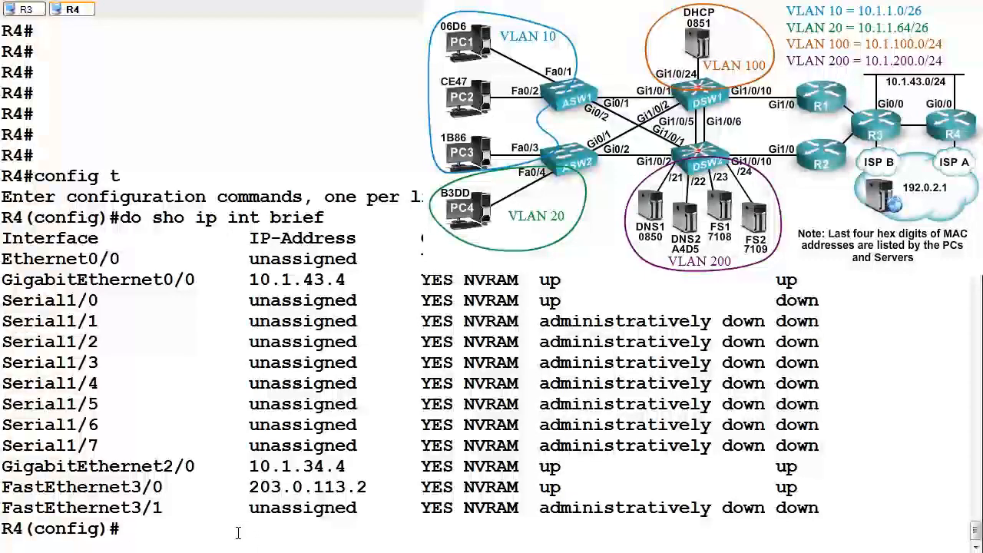
key("enter")
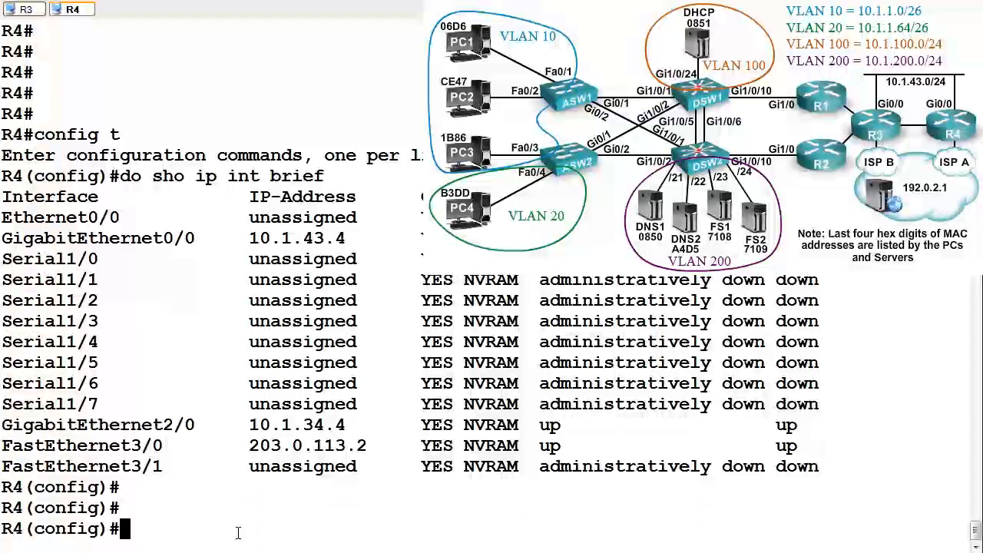
Create track 43 on GigabitEthernet2/0 line-protocol, checking options with ? help.
type("track")
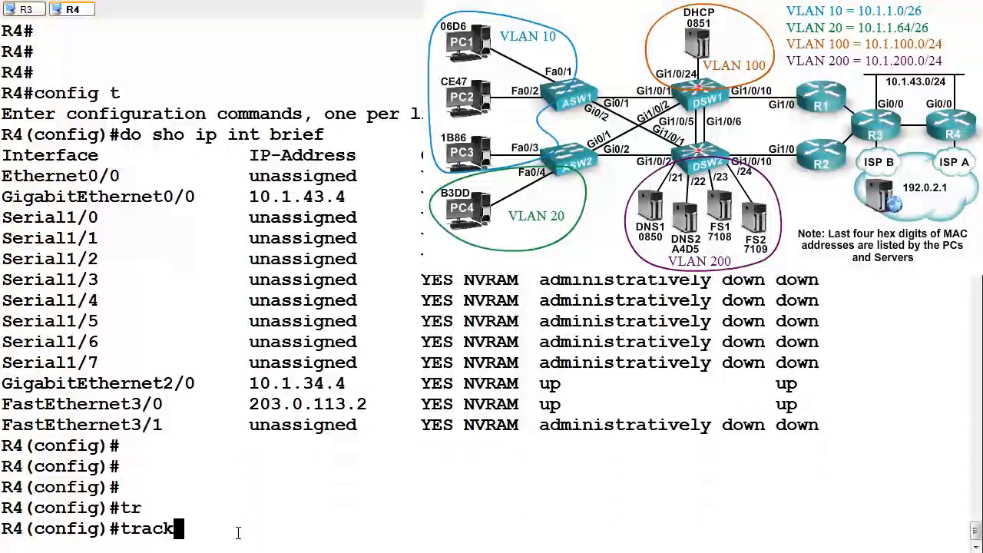
type("?")
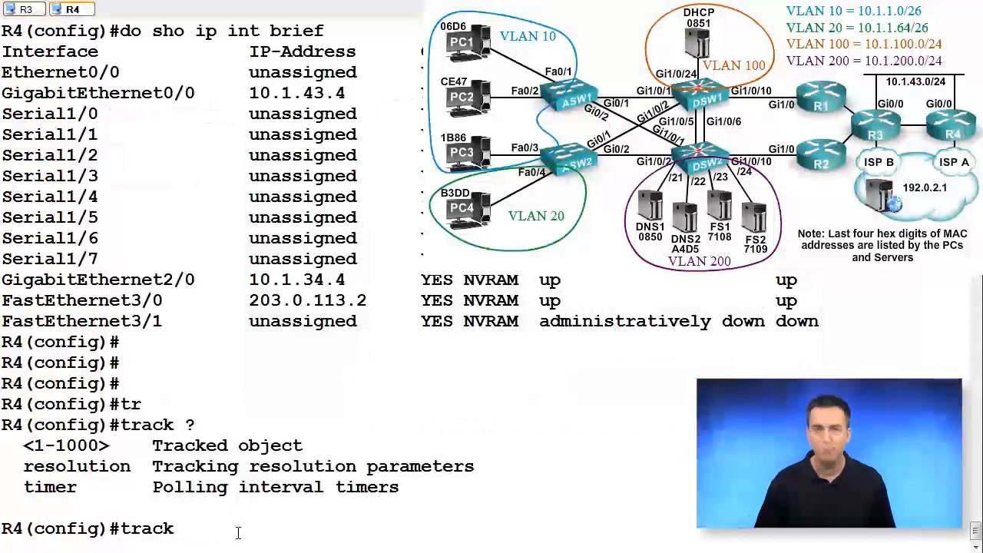
type("43")
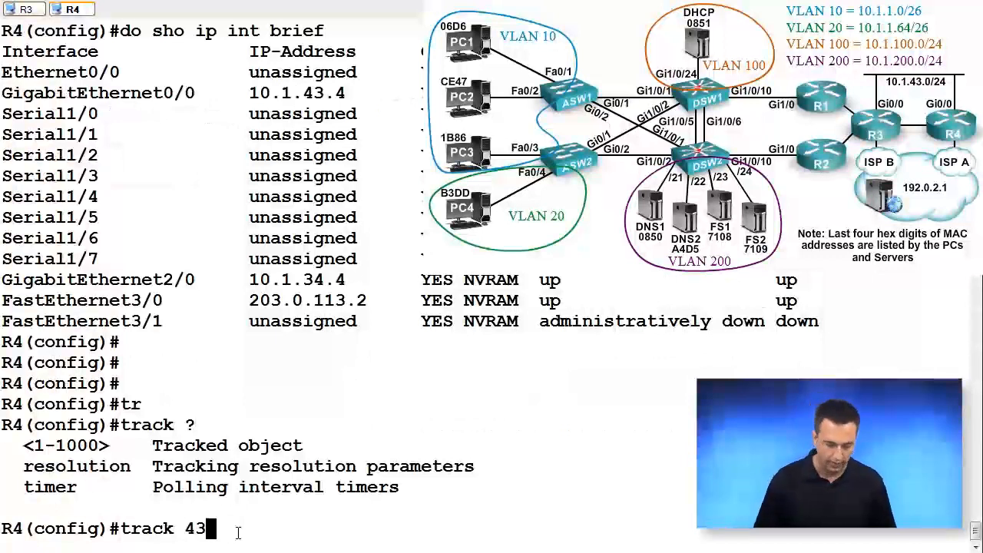
type("?")
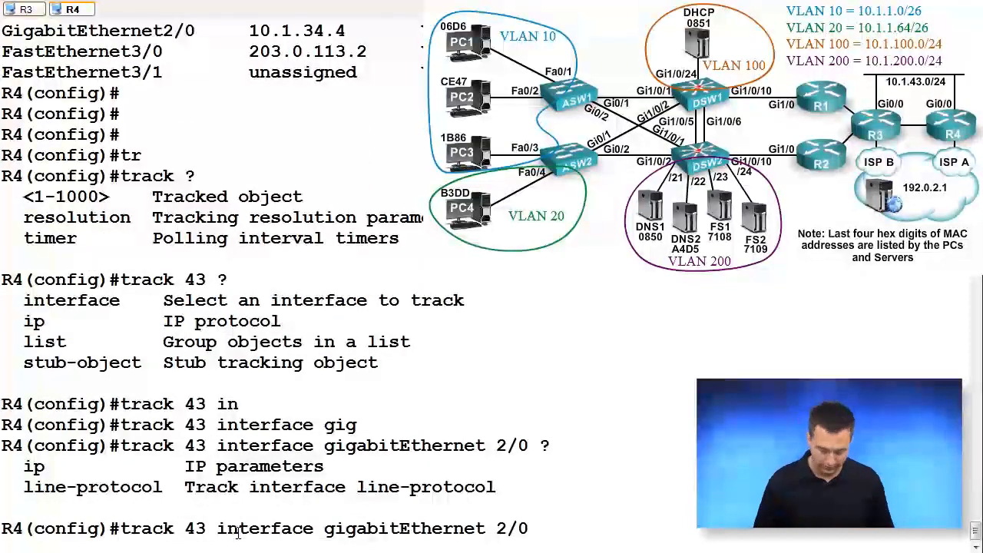
type("line-protocol")
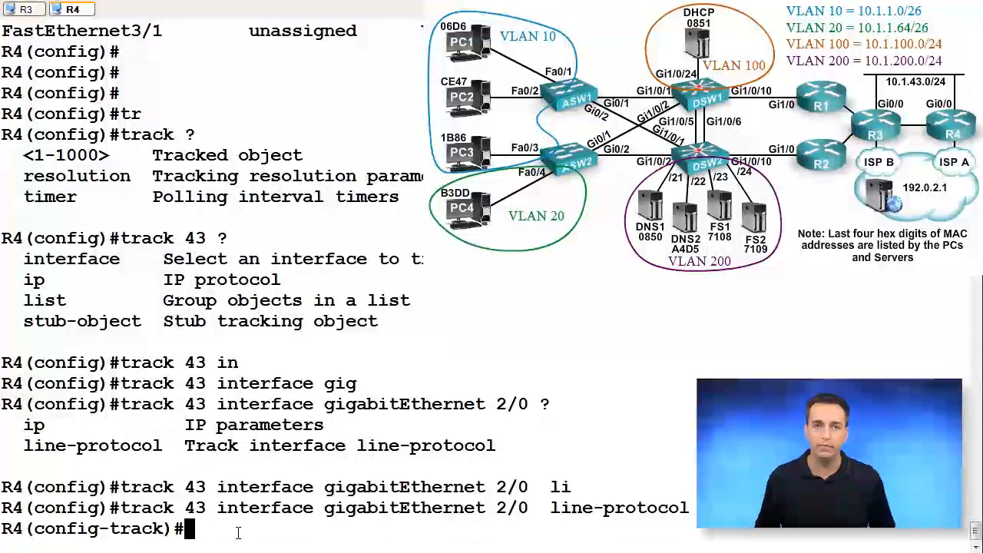
Return to global configuration and enter interface GigabitEthernet0/0.
type("end")
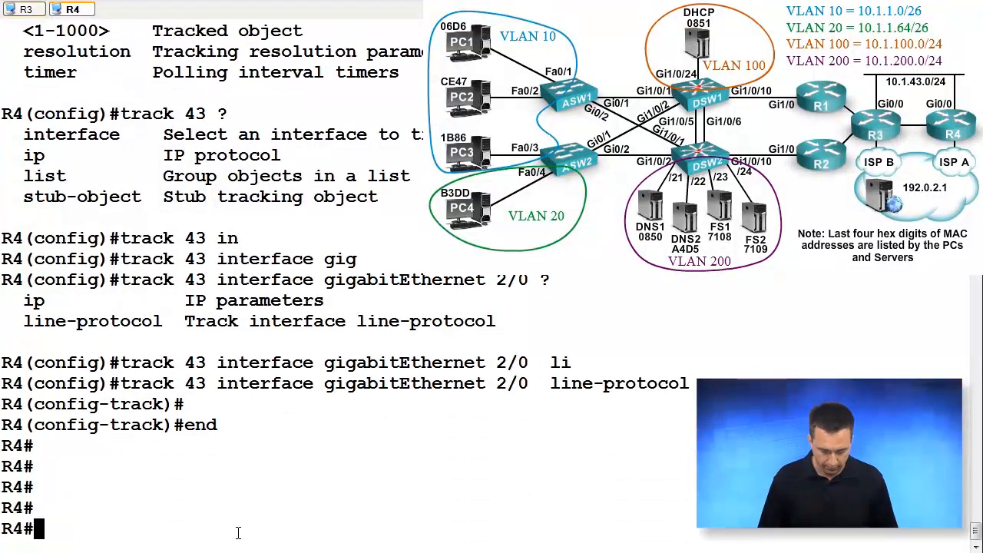
type("config t")
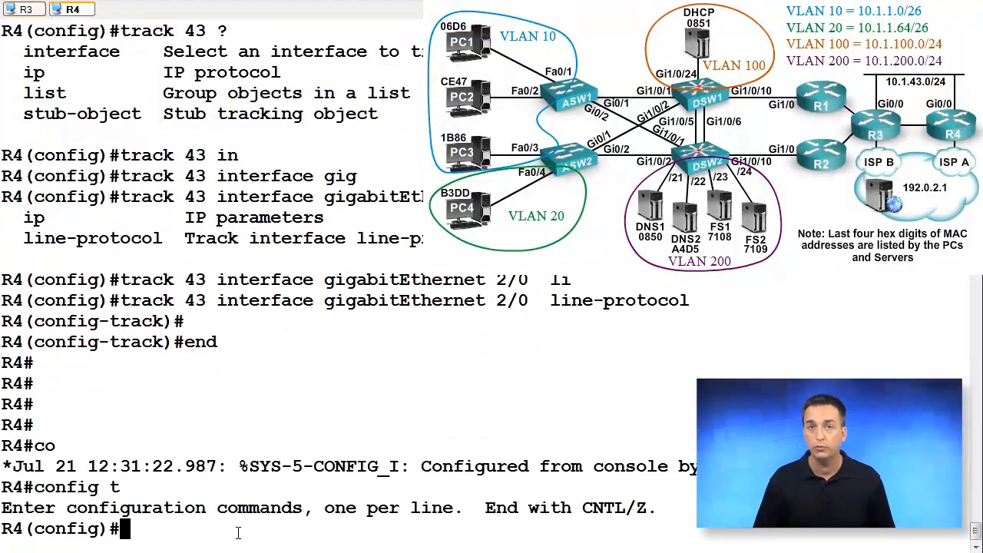
type("int gig 0/0")
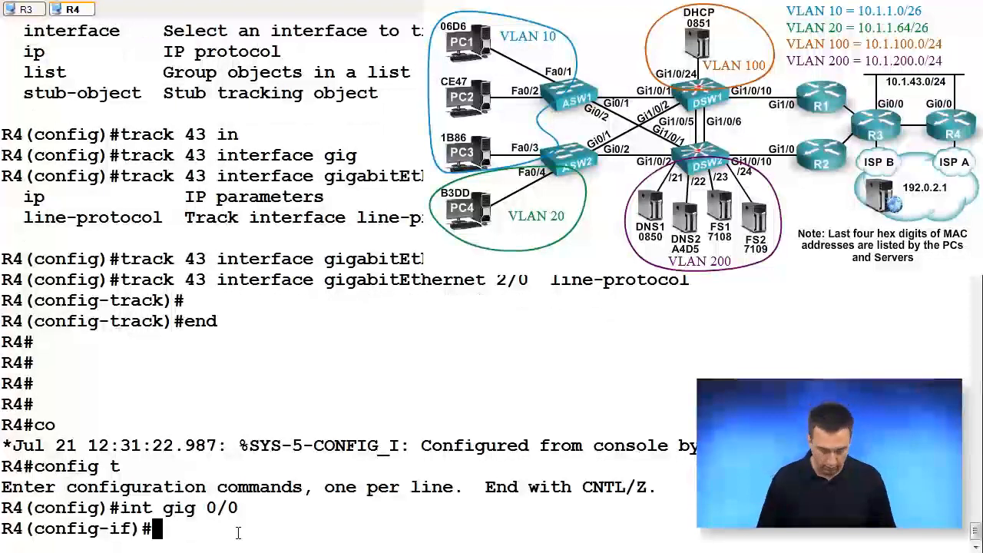
List the GLBP group 43 options and its weighting choices with ?
type("glbp 43")
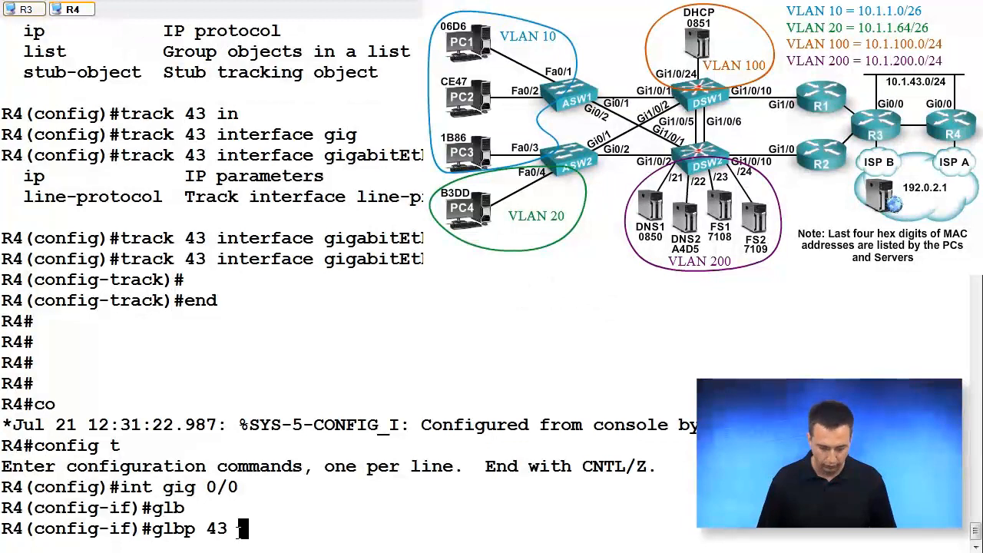
type("?")
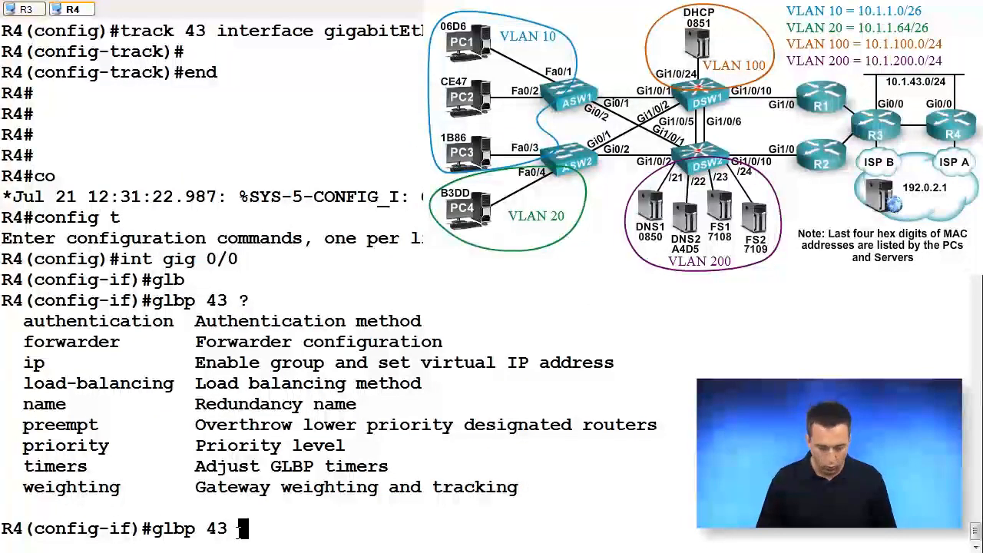
type("weighting")
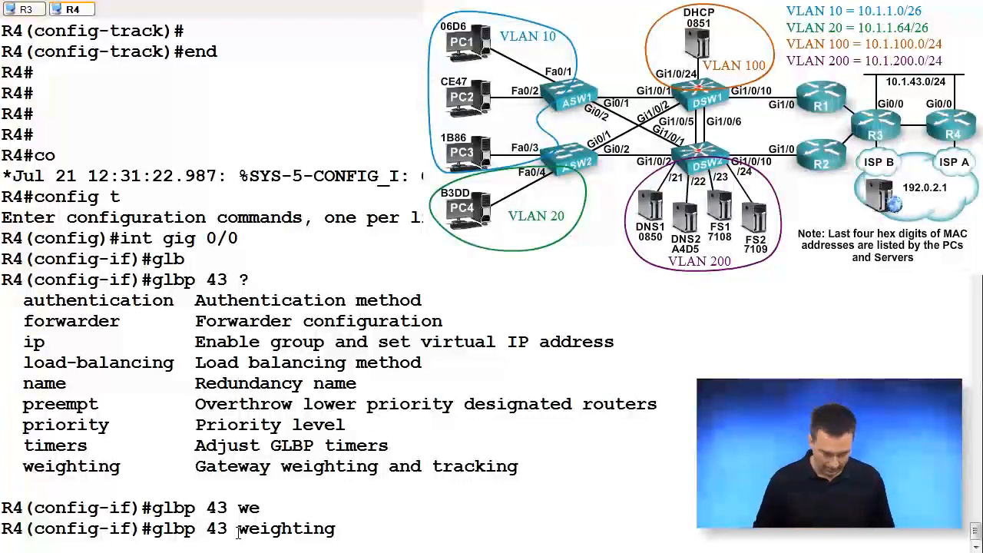
type("?")
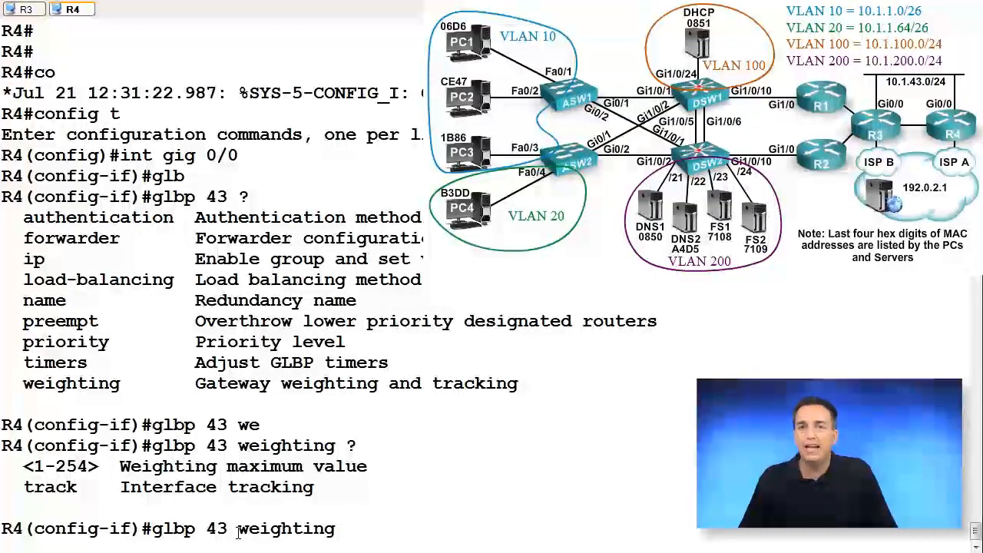
Set GLBP 43 weighting to 100 with lower threshold 80 and upper threshold 100.
type("100")
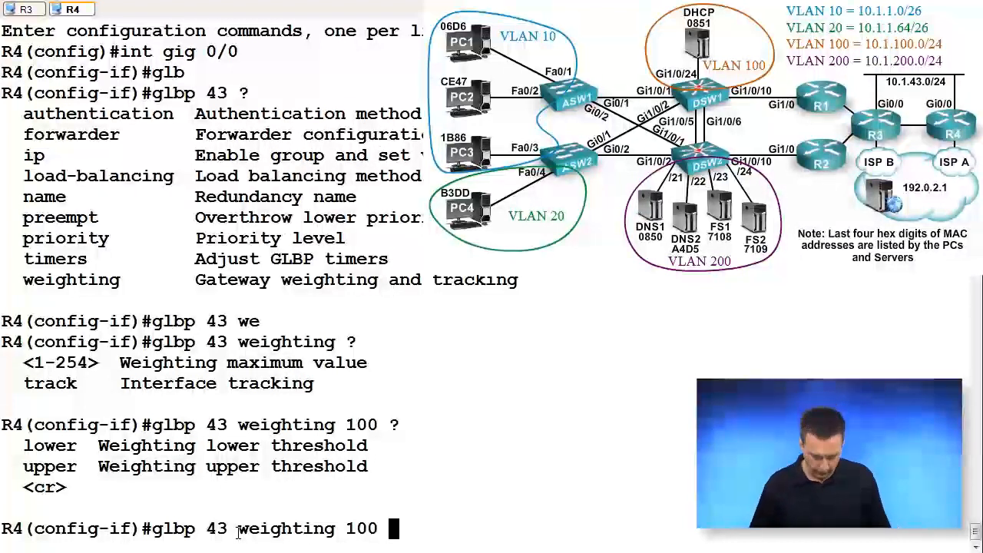
type("lower")
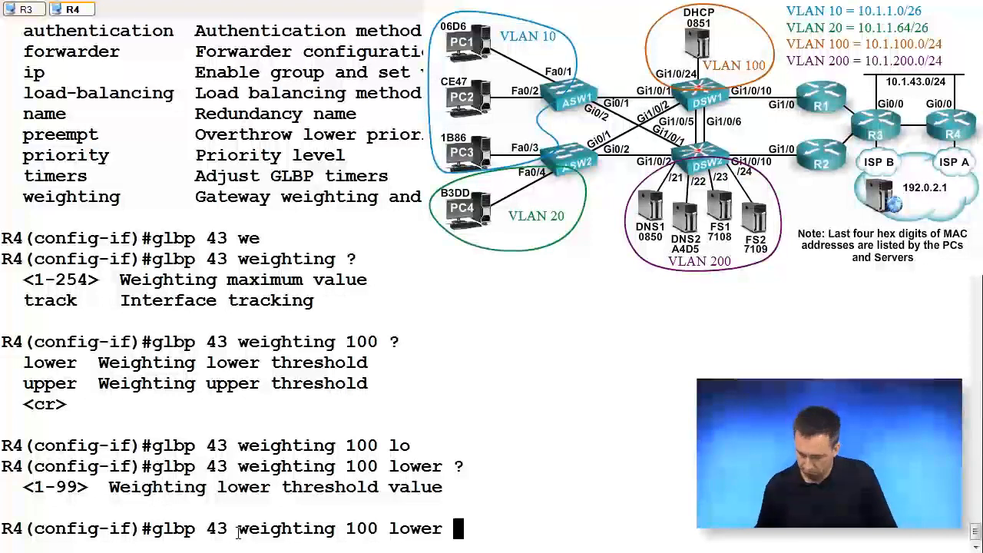
type("80")
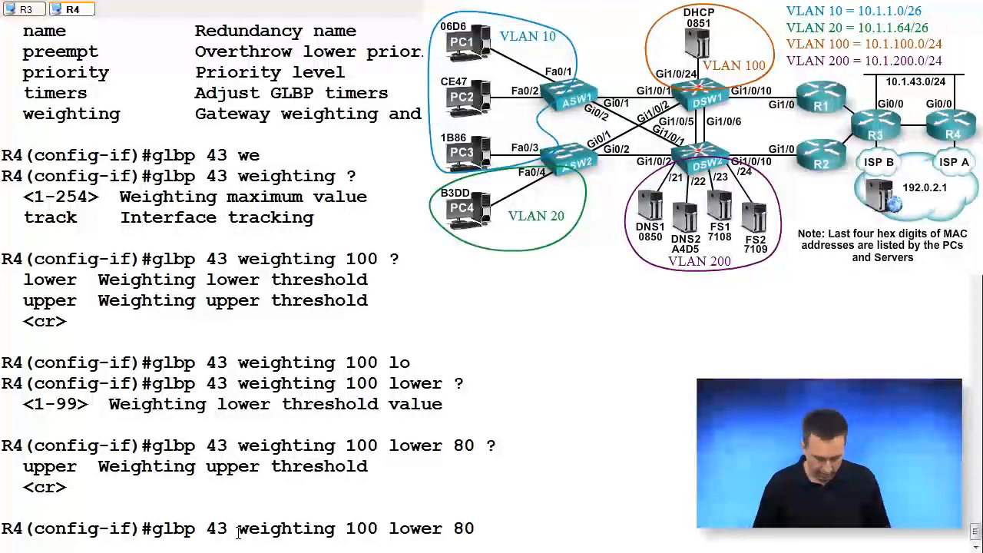
type("upper")
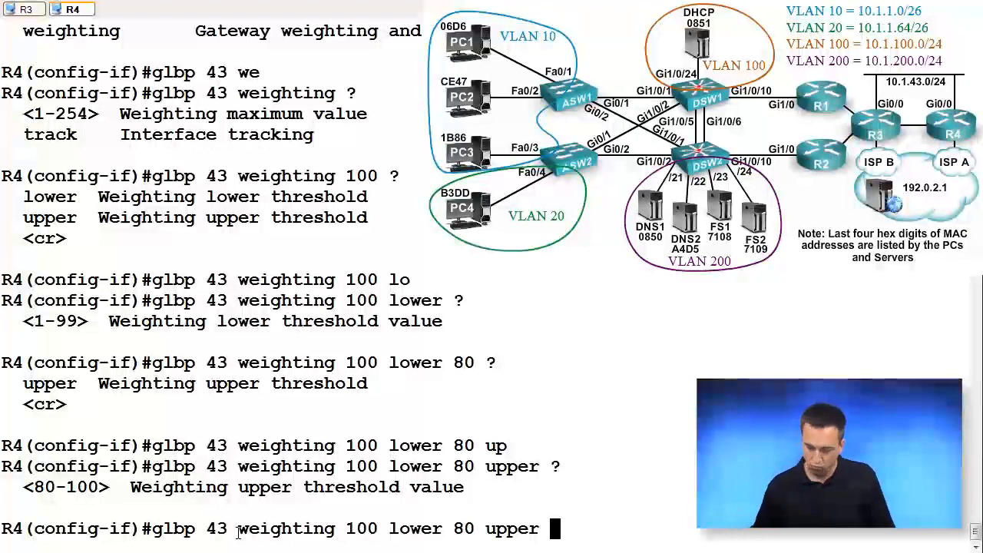
type("100")
type("glbp")
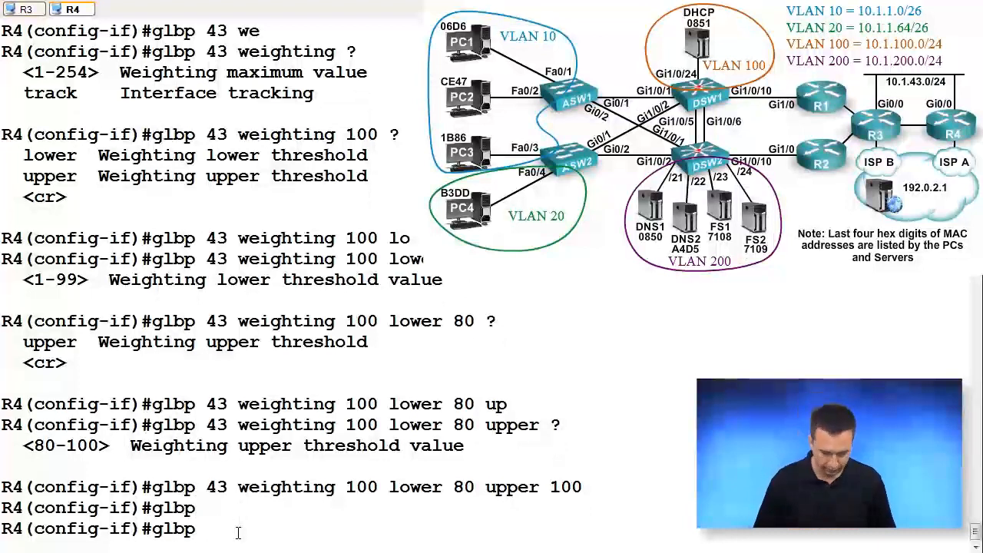
Make GLBP 43 weighting track object 43 with a decrement of 30.
type("42")
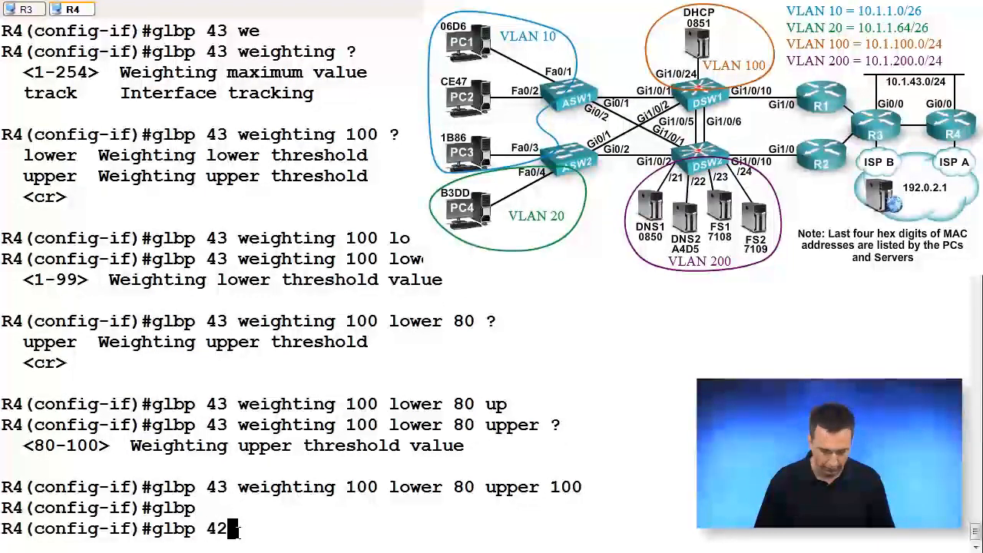
type("track")
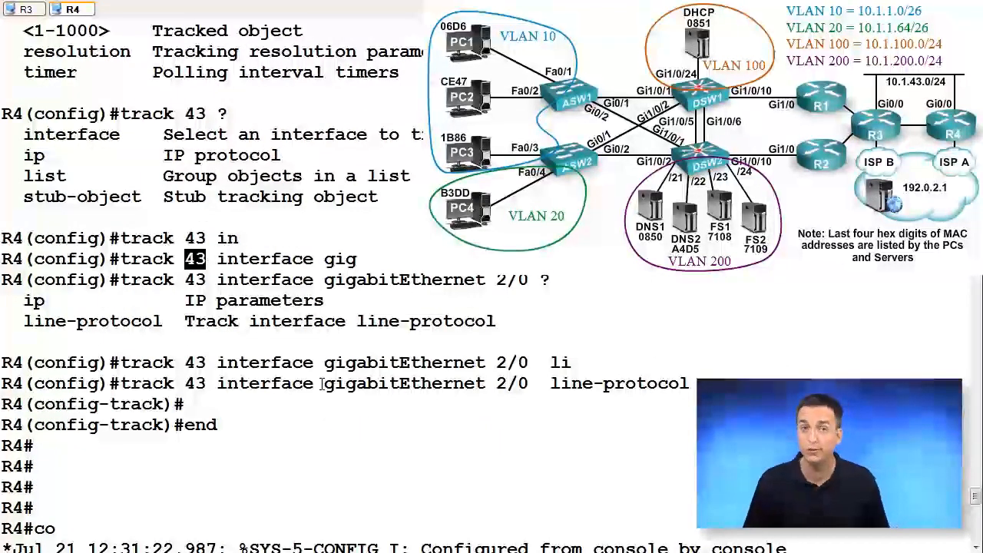
type("glbp 43 weighting track")
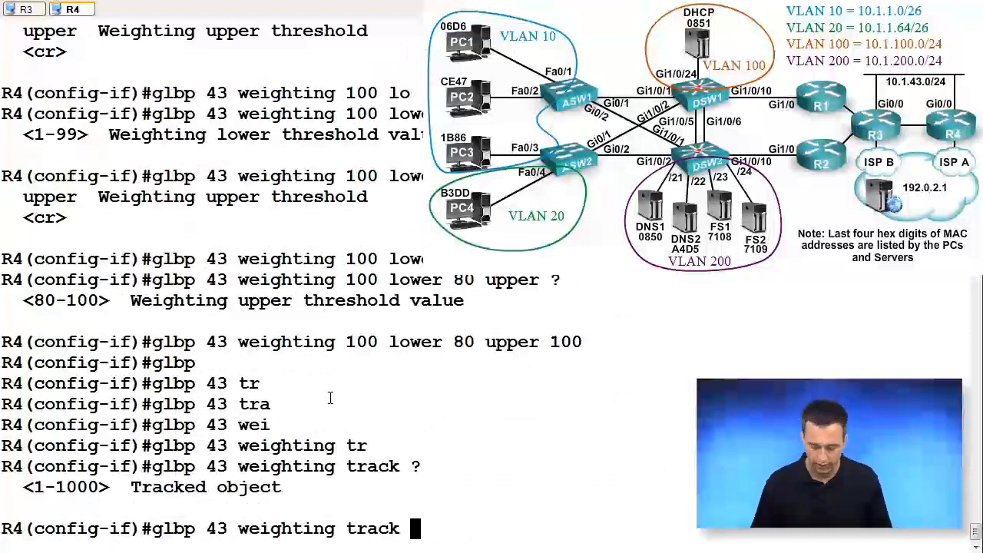
type("43 decrement")
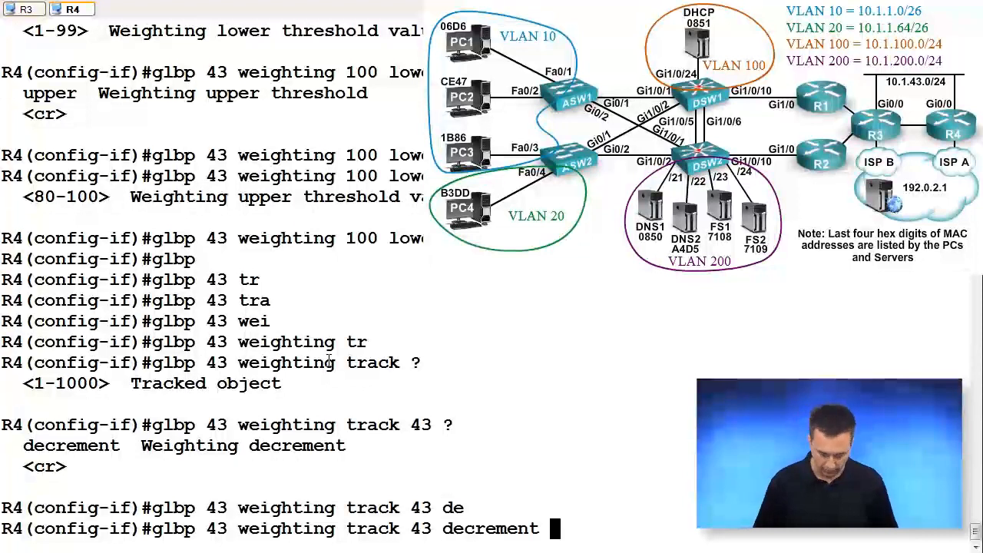
type("?")
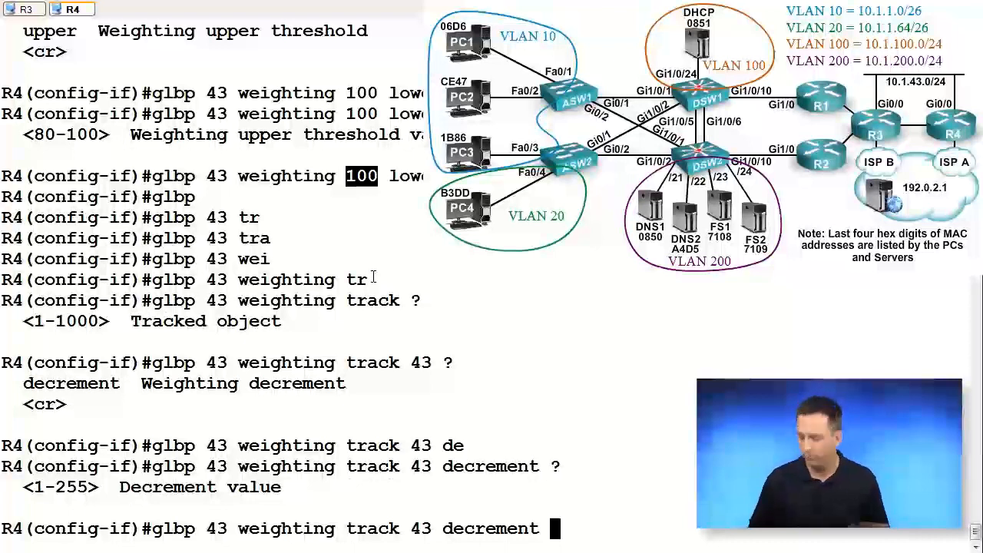
type("30")
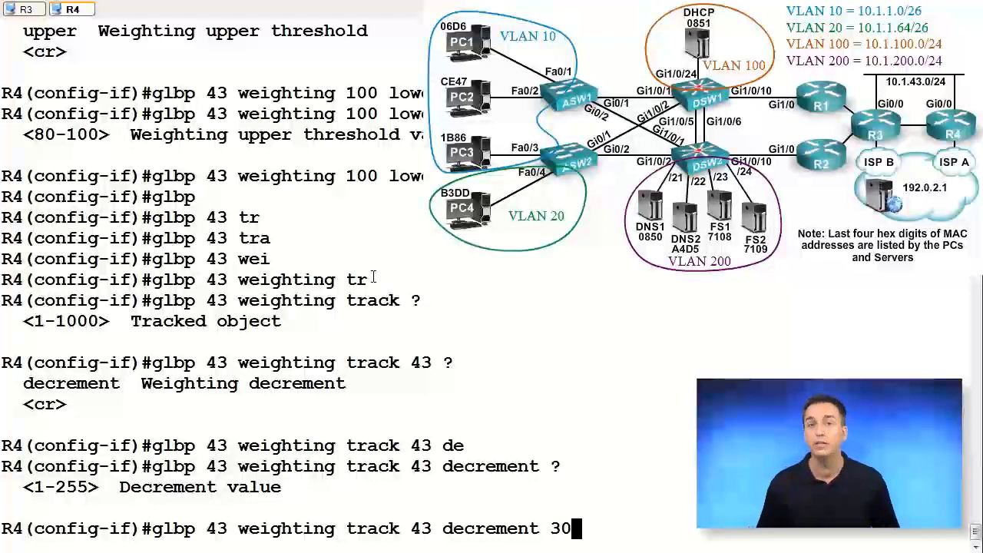
key("enter")
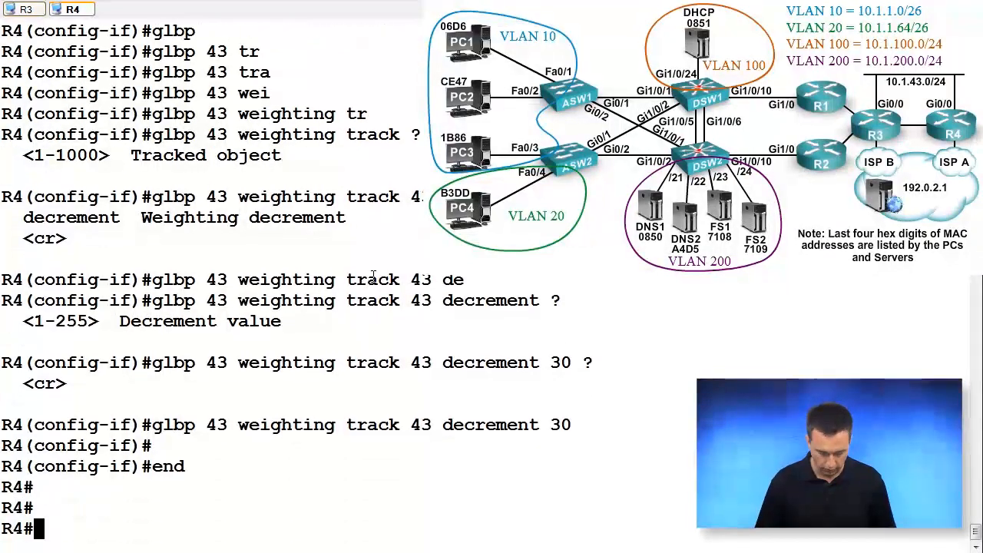
Run show glbp, page through it, and highlight the track 43 decrement 30 line.
type("show glbp")
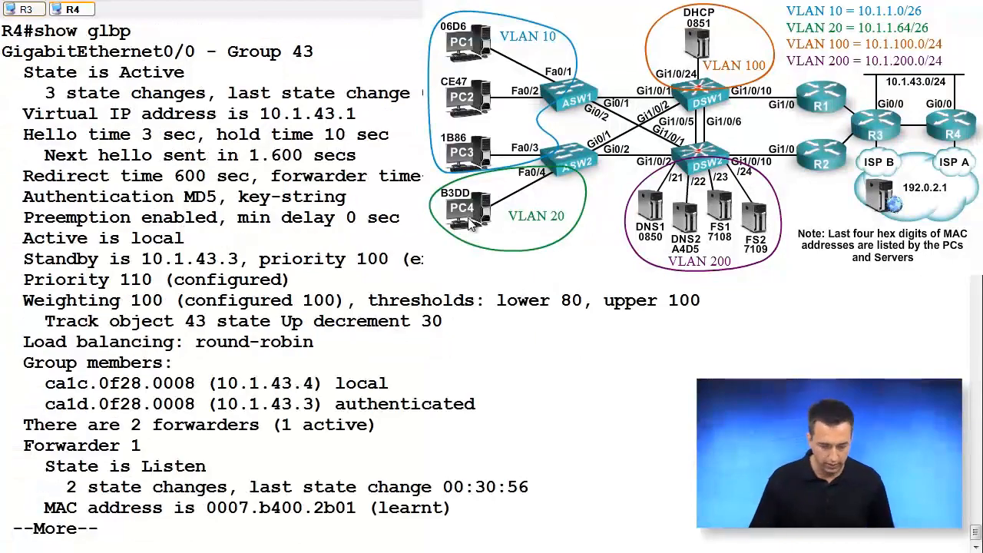
key("space")
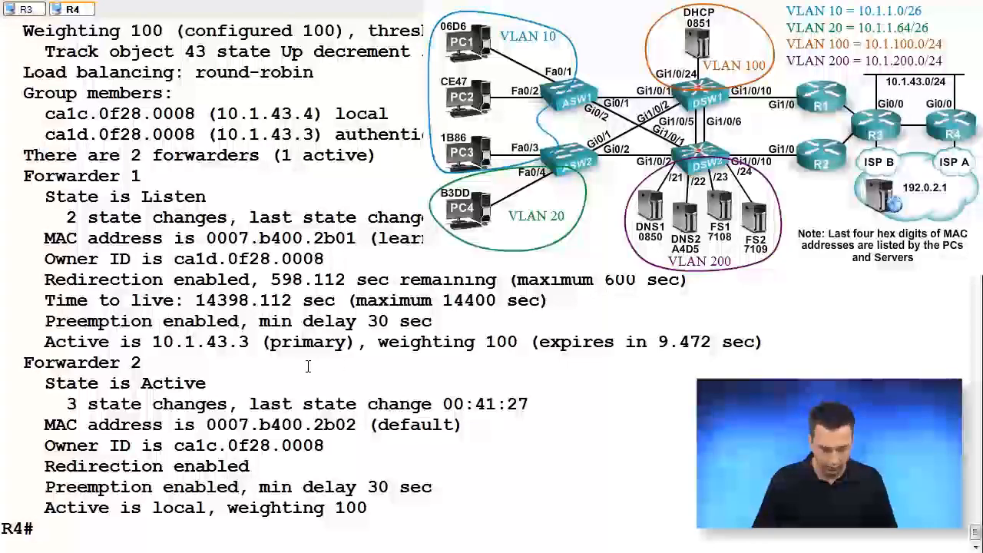
scroll("down", 3)
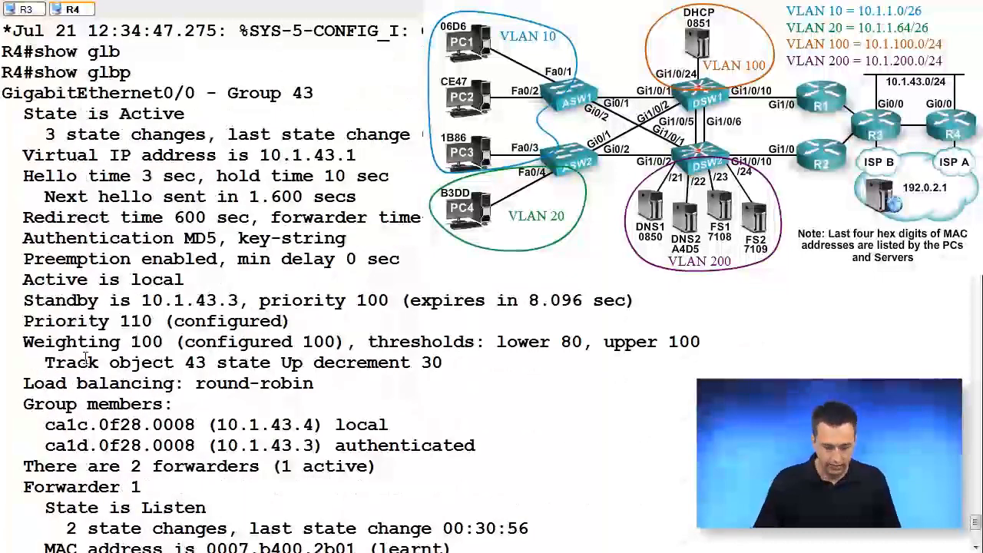
double_click(92, 341)
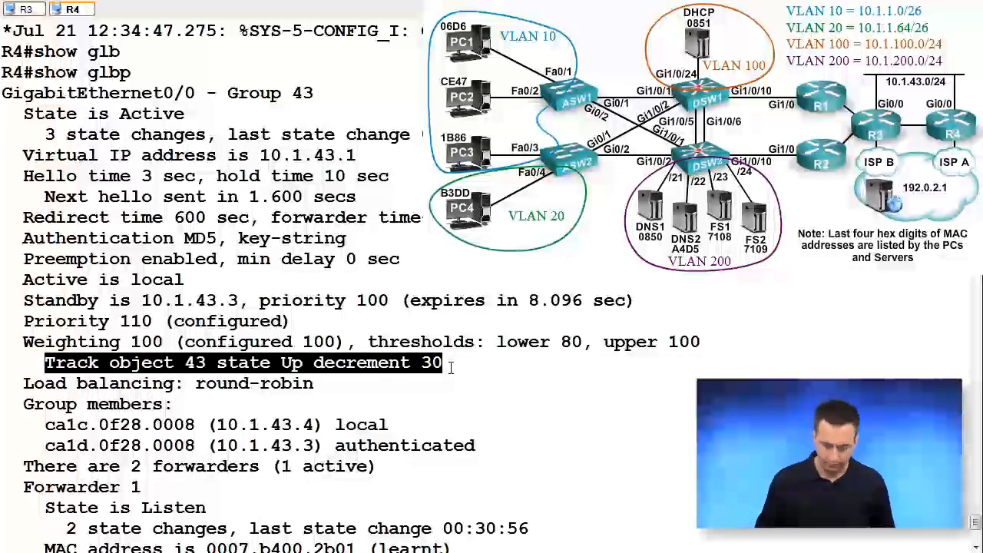
scroll("down", 3)
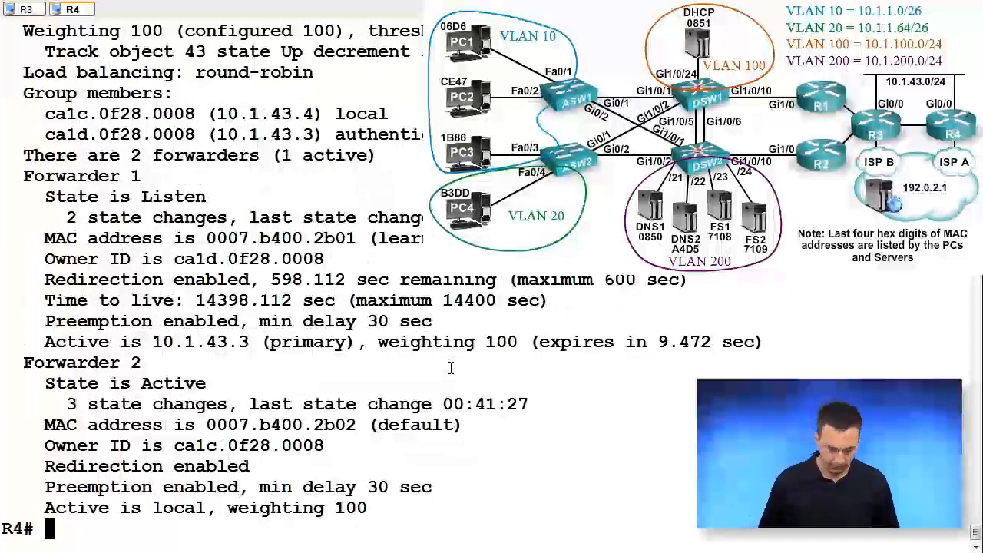
Run show track to confirm track 43 is tracked by GLBP Gi0/0 group 43.
type("show tra")
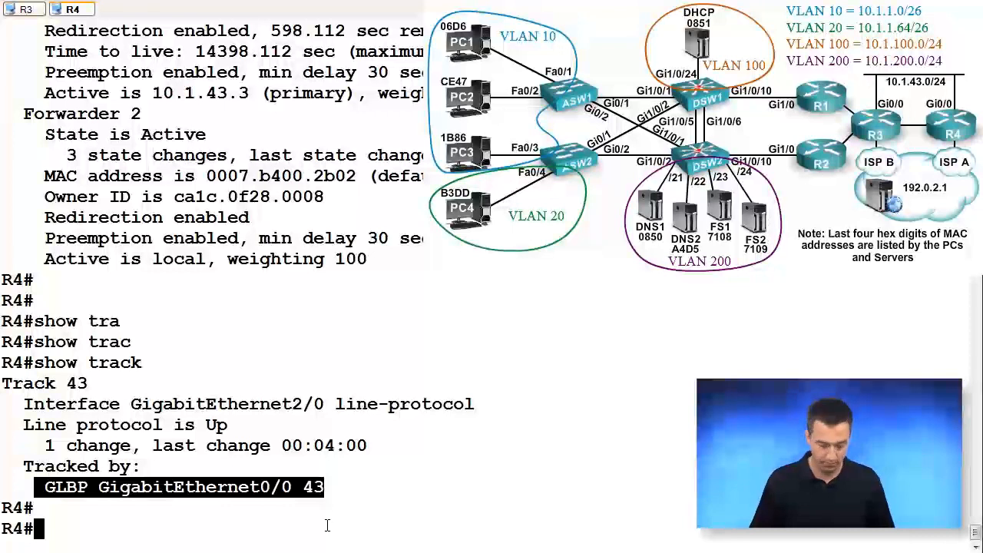
Shut down Gi2/0 and confirm with show track that track 43 is Down.
type("config t")
type("int gig 2/0")
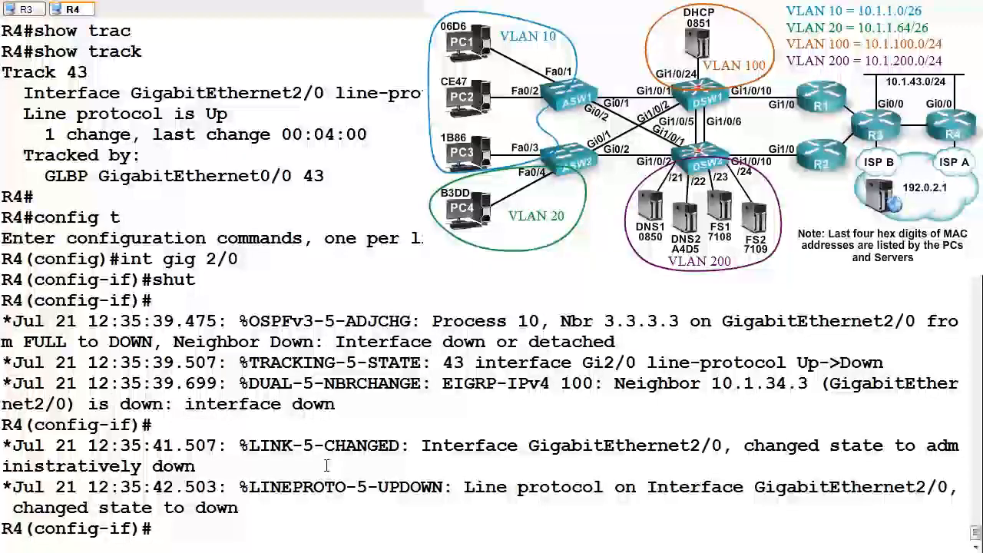
double_click(265, 362)
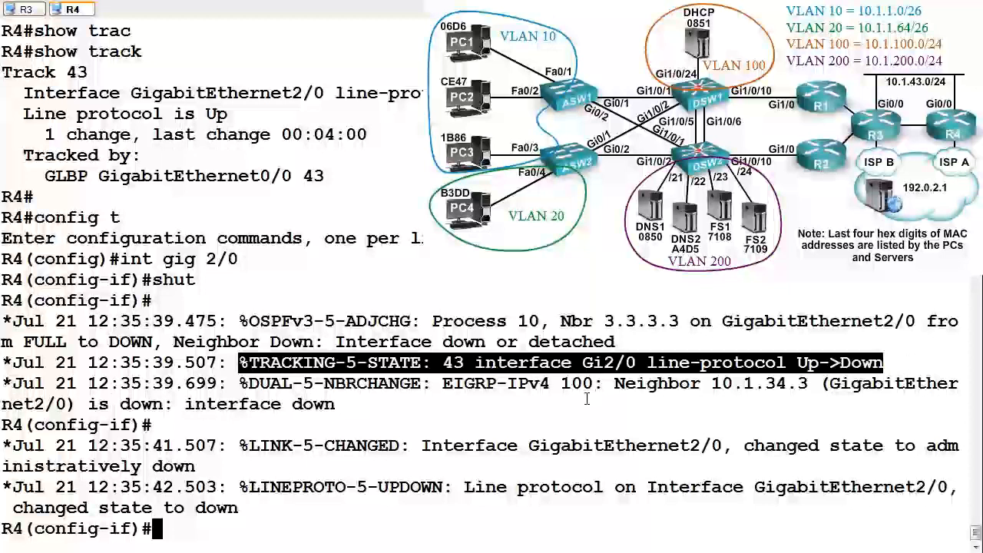
type("do")
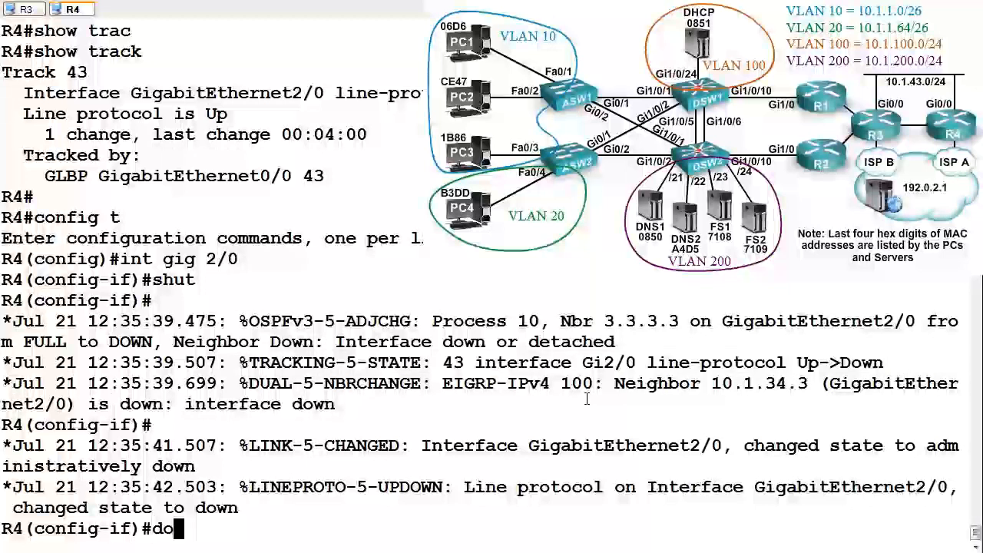
type("sho track")
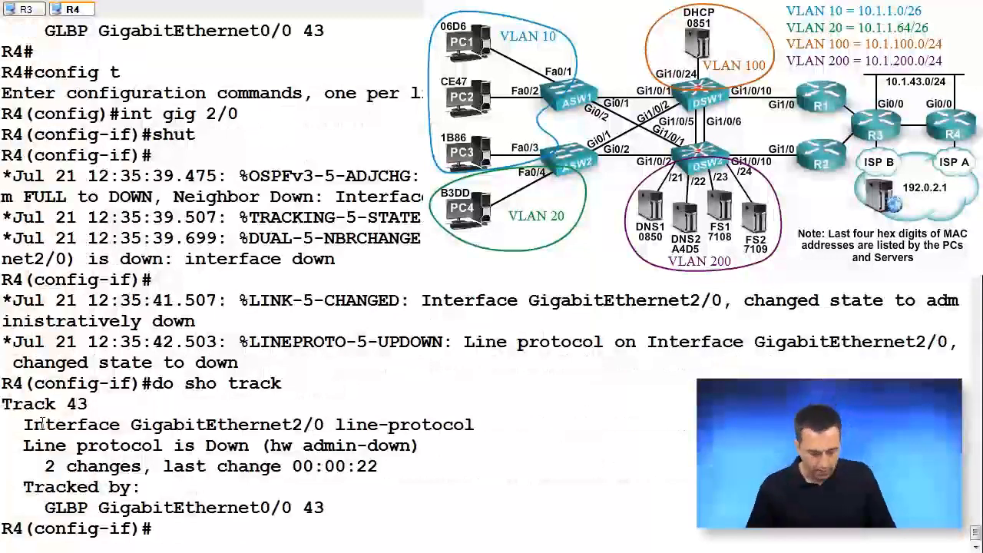
double_click(221, 445)
type("do sho")
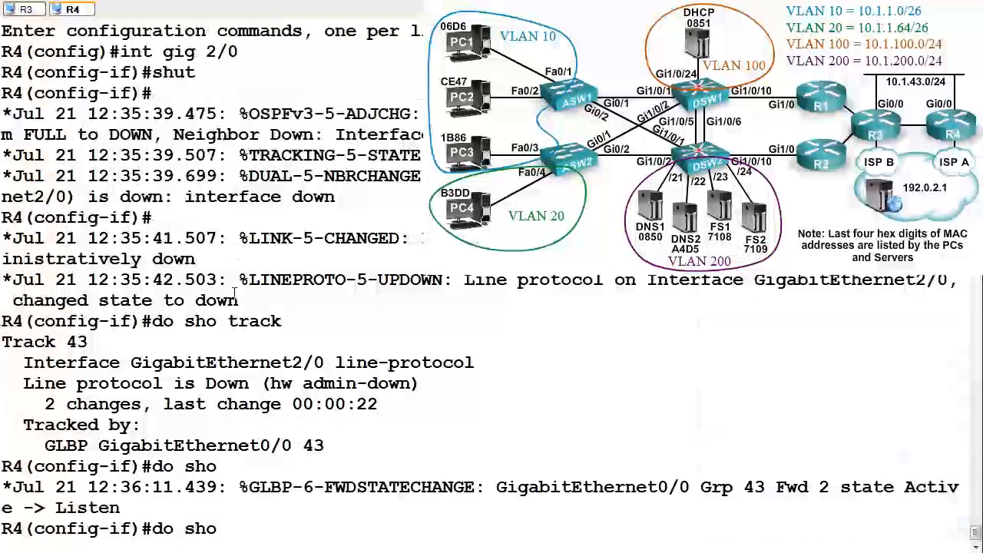
Show GLBP status, highlighting weighting 70 and forwarder 2 in Listen.
type("glbp")
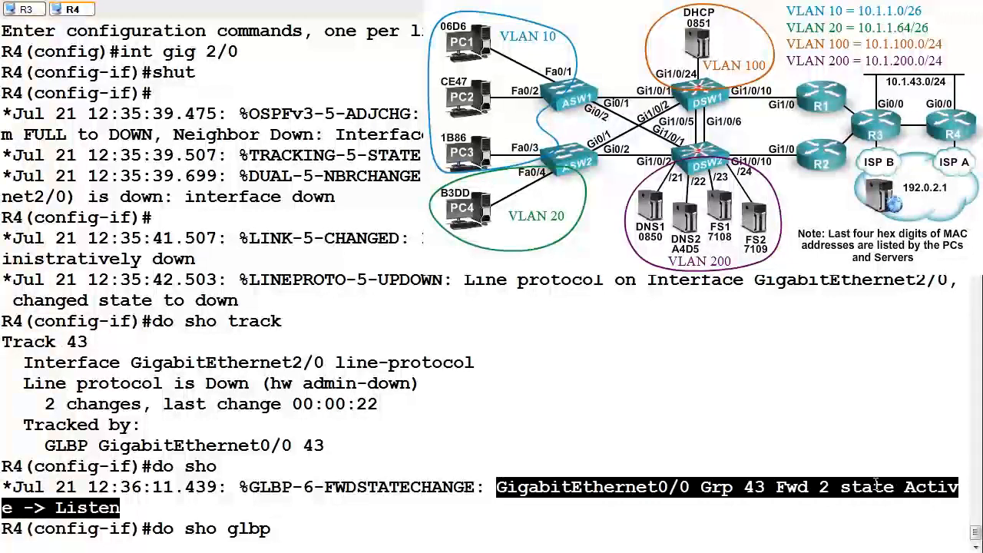
mouse_move(364, 470)
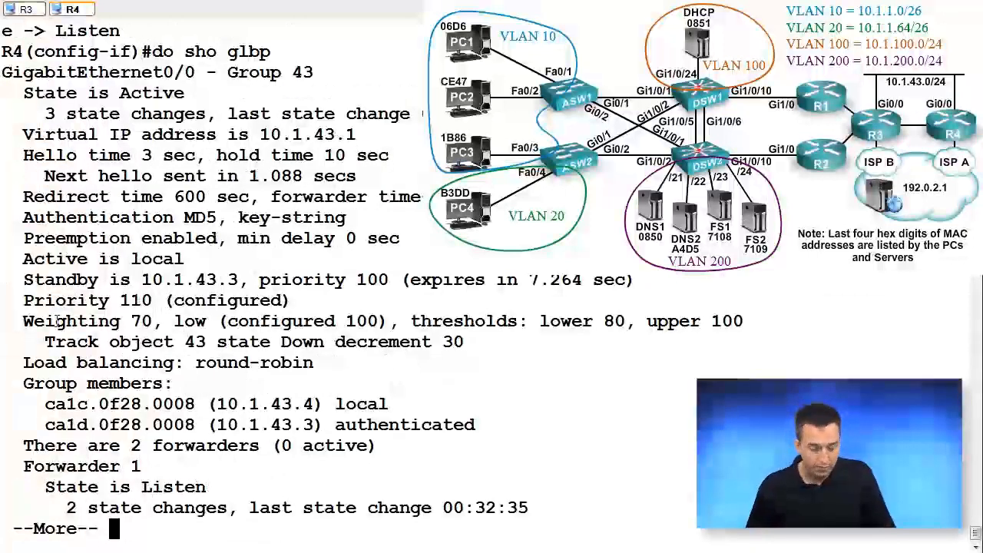
double_click(84, 321)
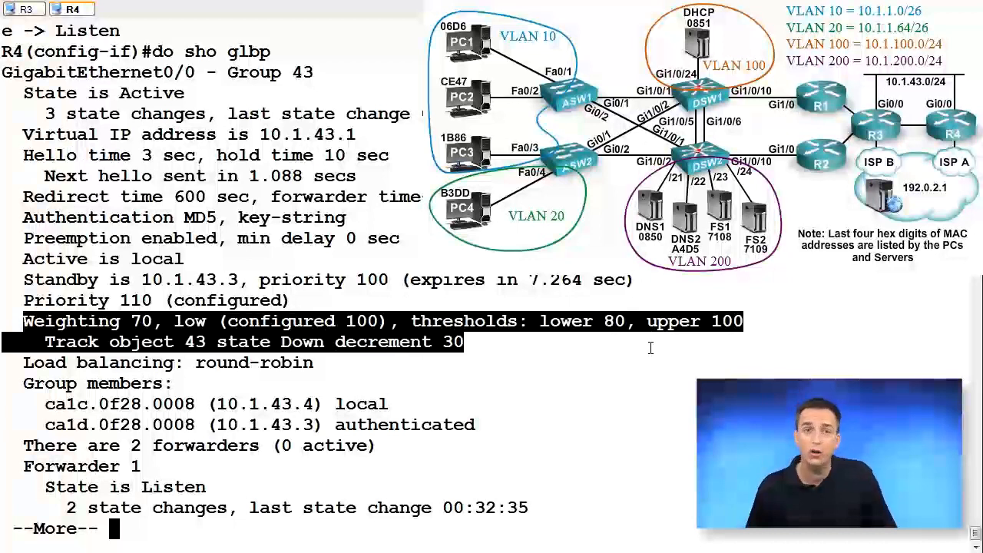
key("space")
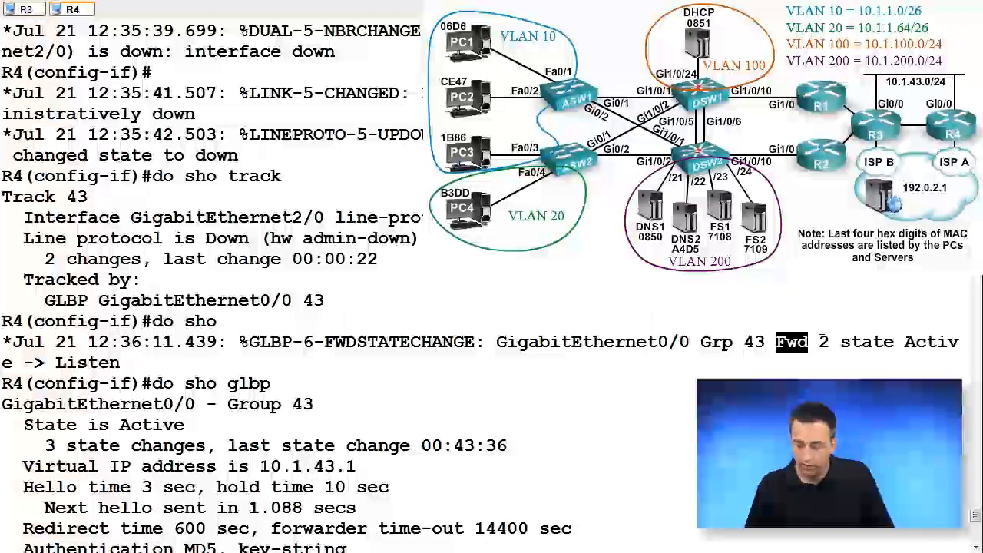
scroll("down", 3)
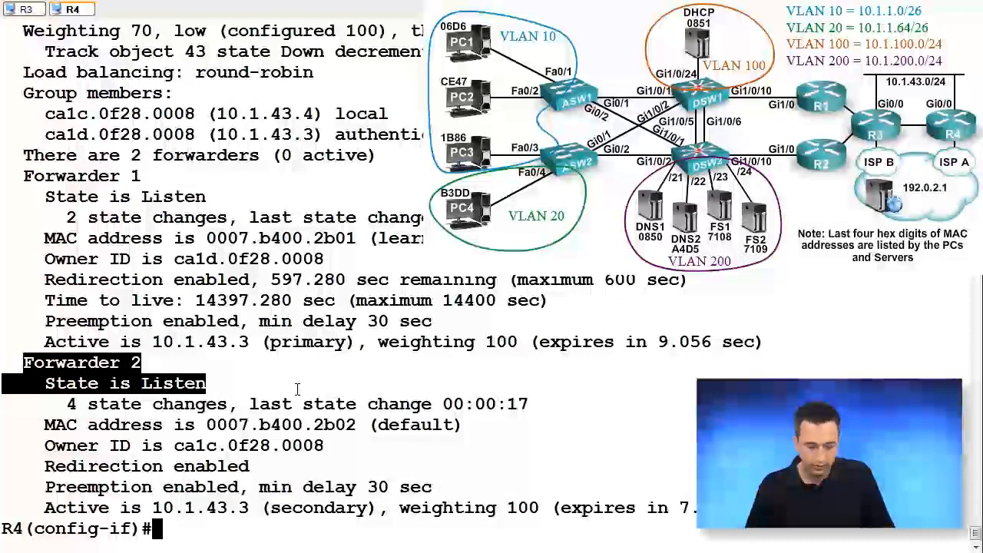
mouse_move(167, 24)
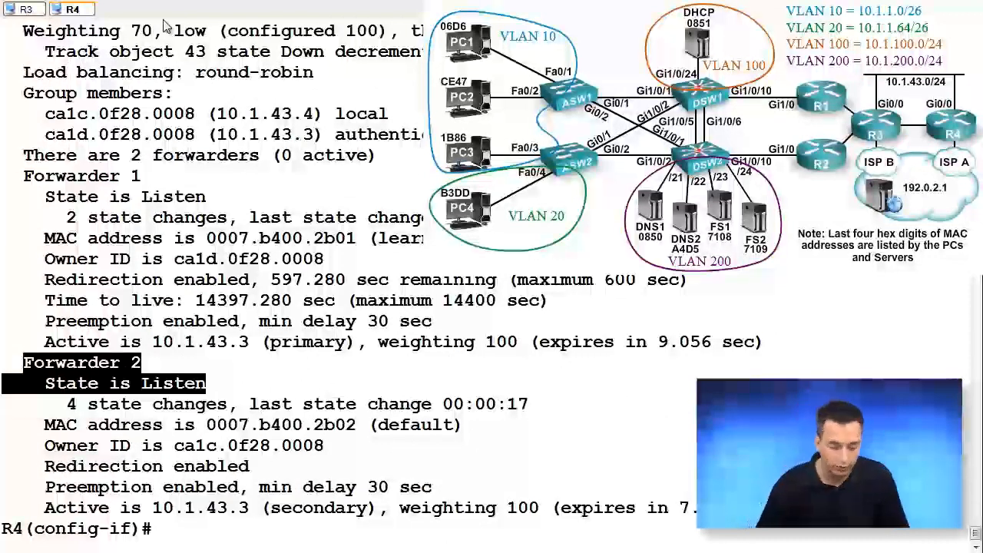
Switch to the R3 session and highlight forwarder 2's Listen to Active log.
left_click(25, 8)
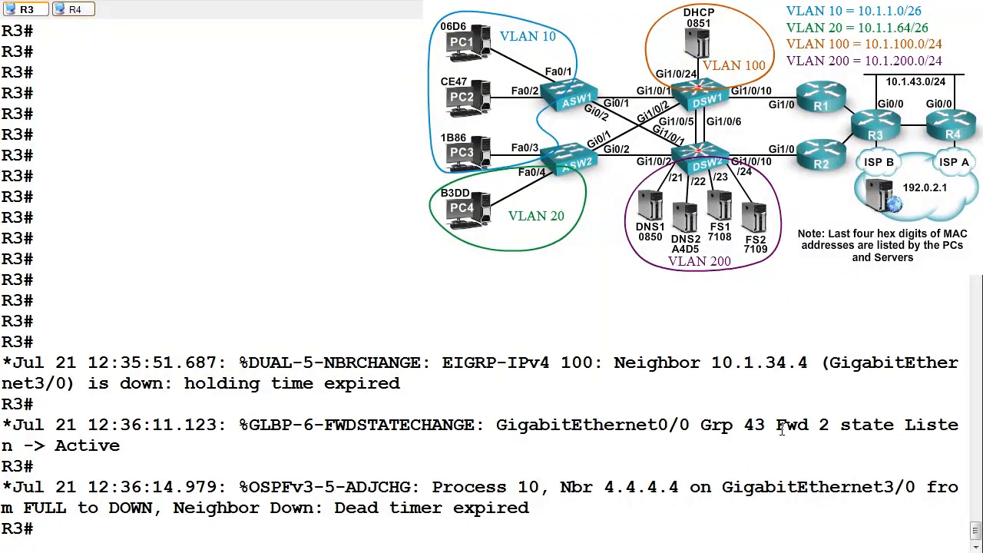
left_click_drag(241, 425, 120, 446)
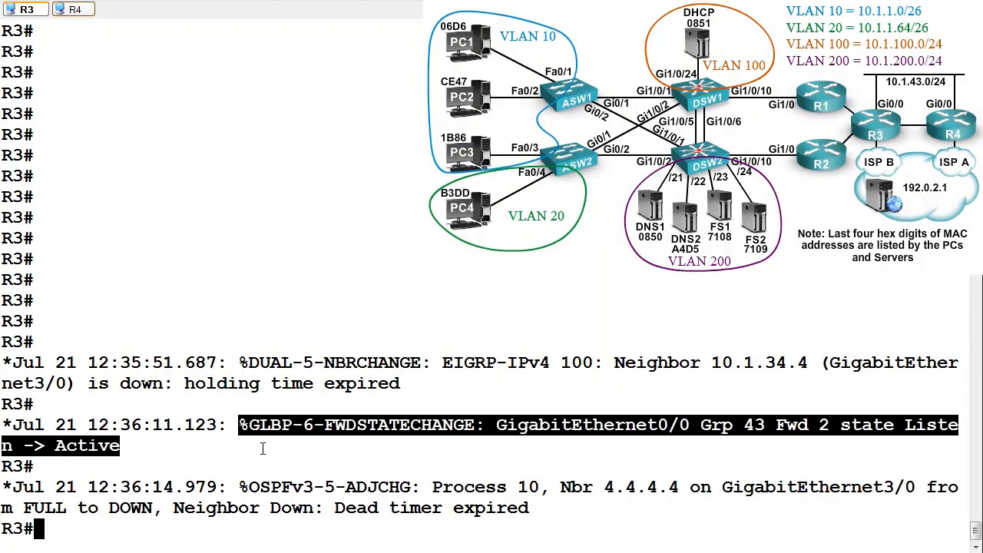
mouse_move(376, 459)
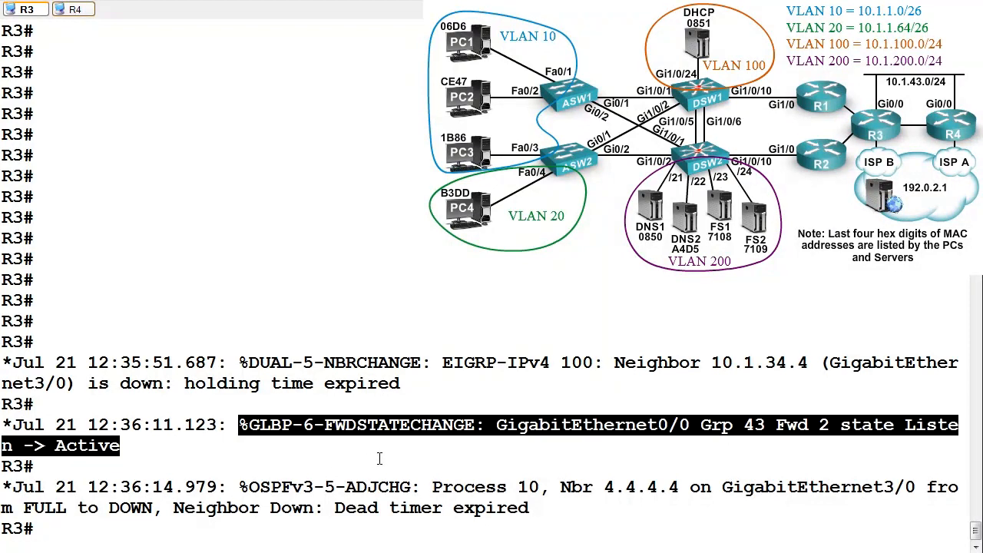
mouse_move(273, 527)
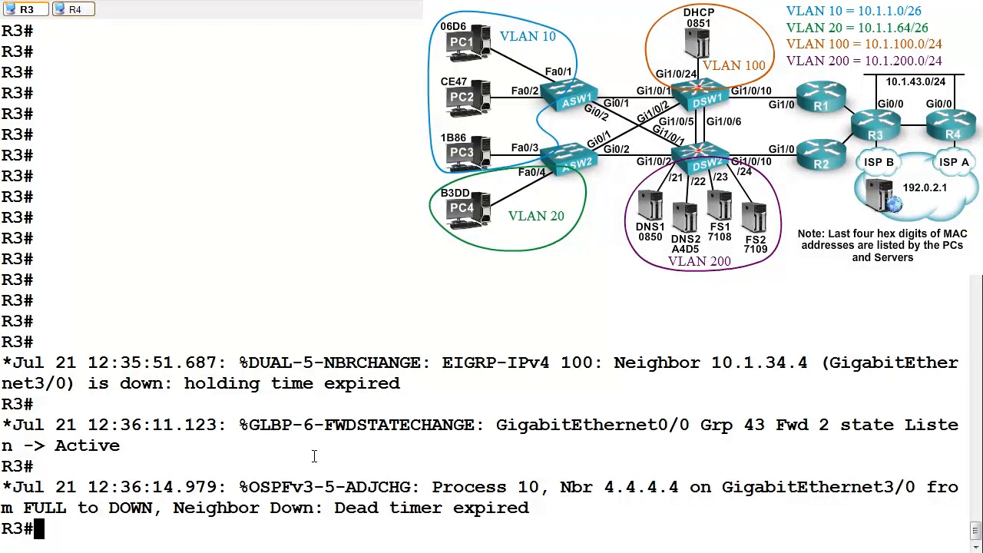
mouse_move(512, 396)
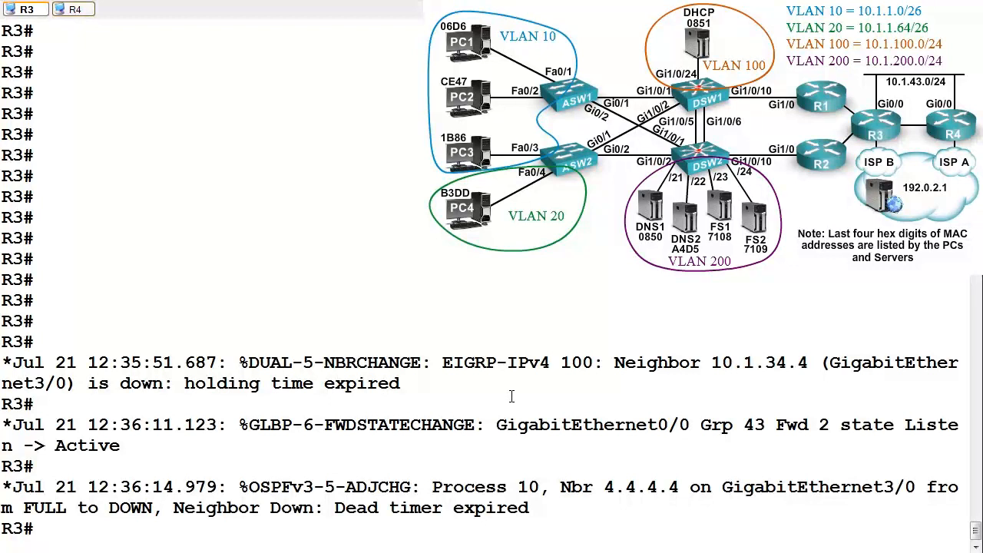
mouse_move(79, 29)
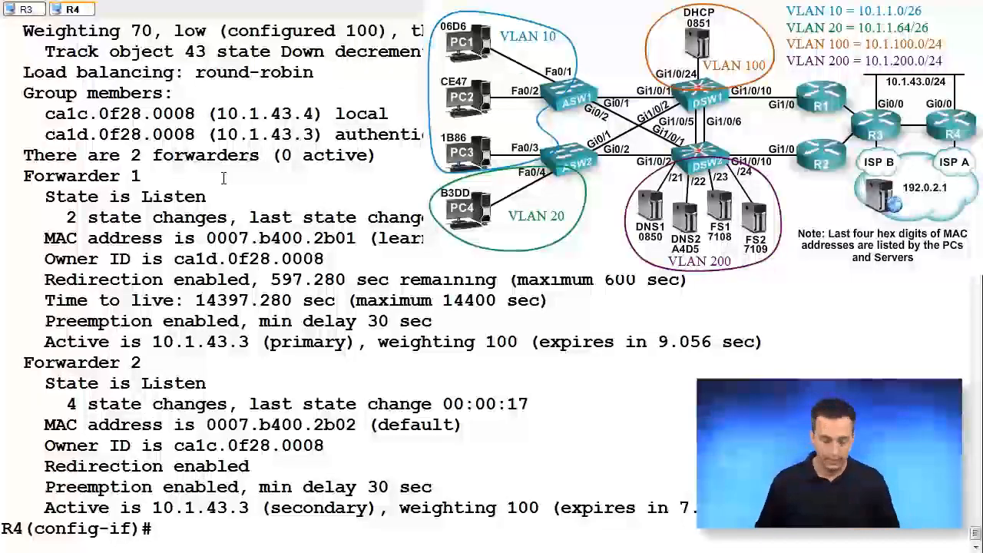
Issue 'no shut' on R4 Gi2/0, then check R3's session logs and return to R4.
type("s")
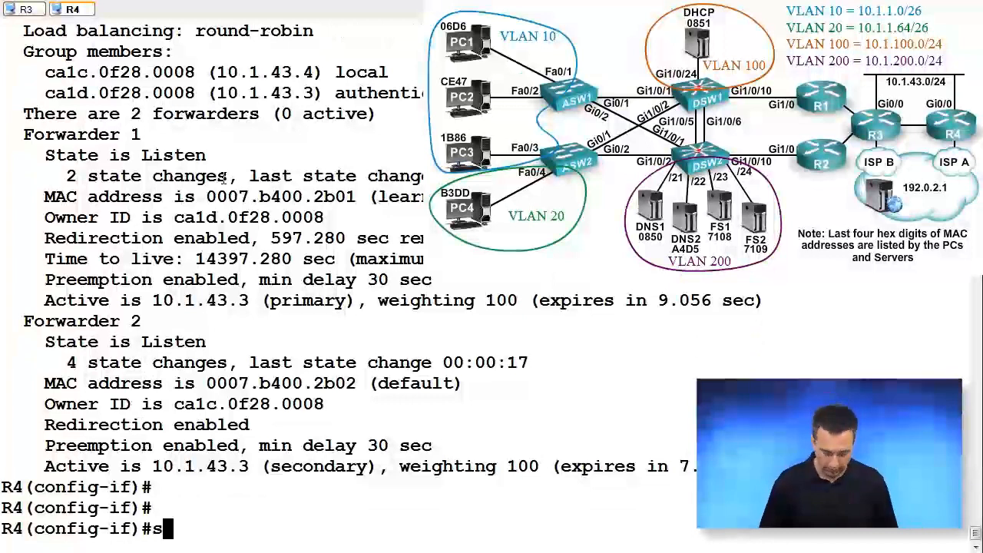
type("o shut")
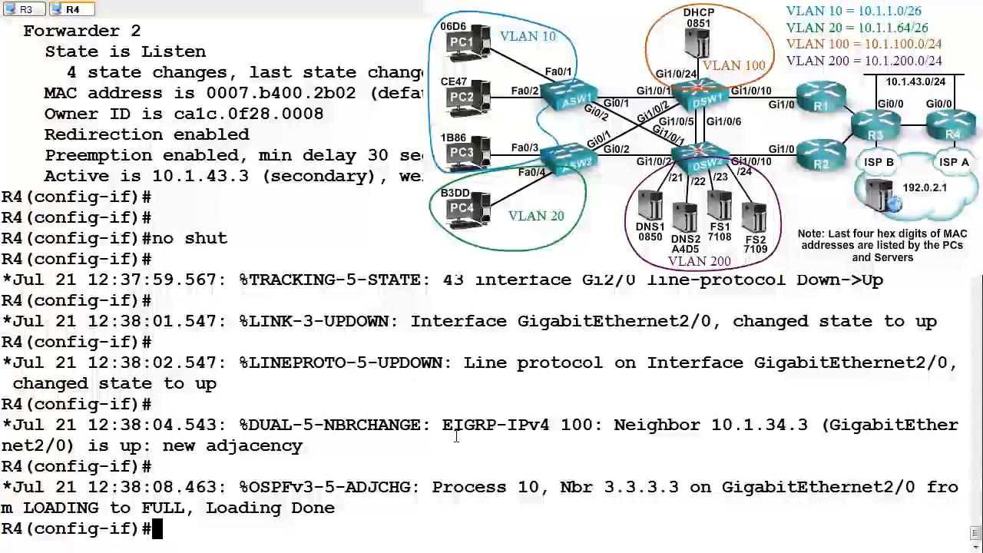
left_click(24, 8)
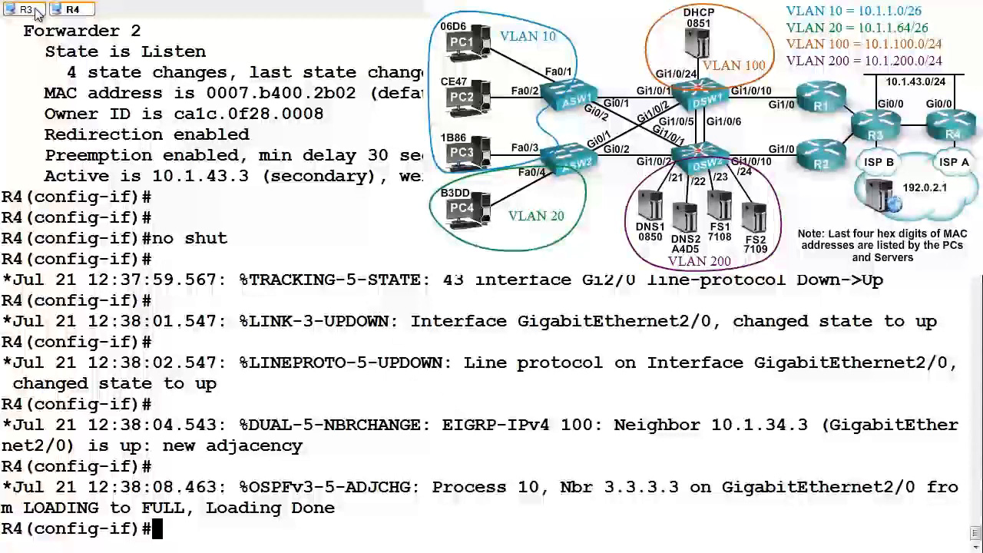
left_click(24, 8)
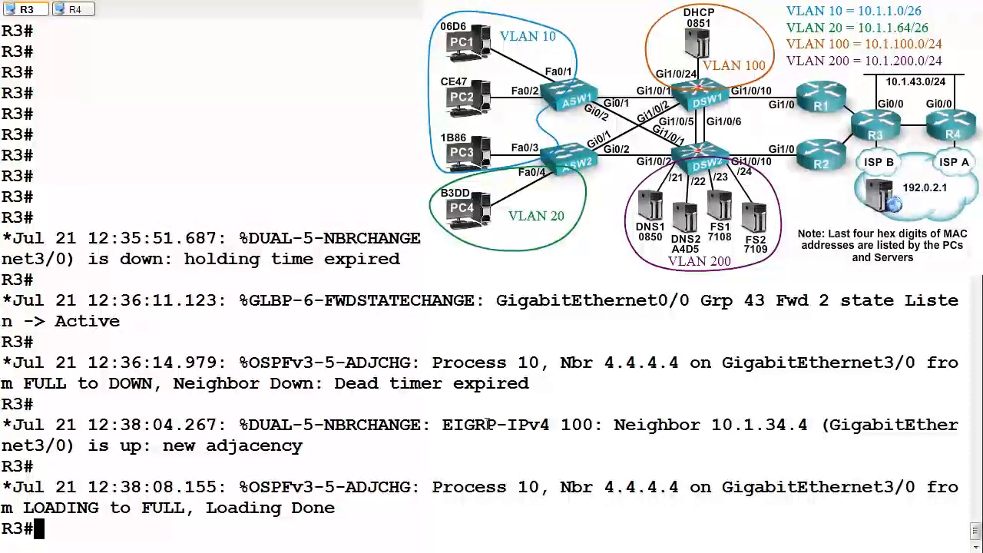
left_click(72, 8)
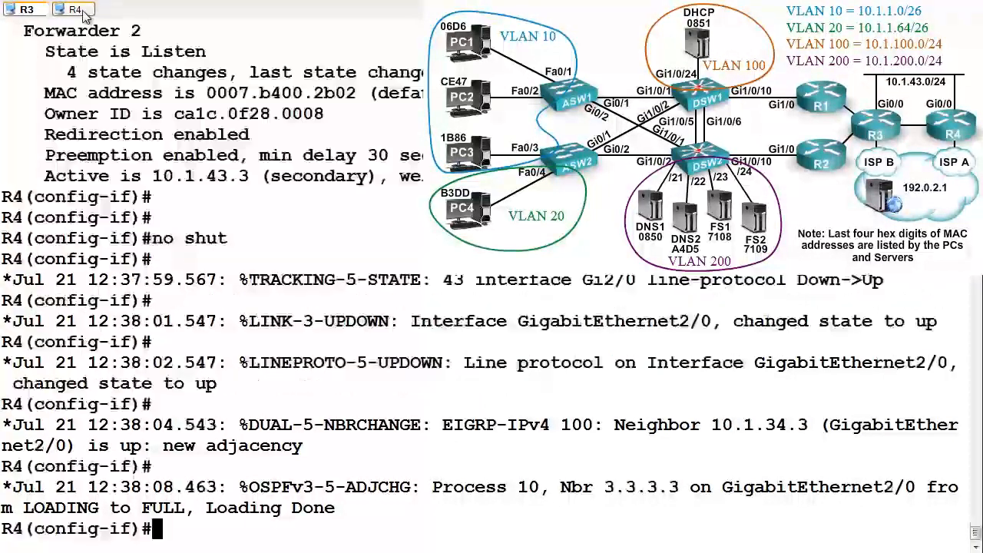